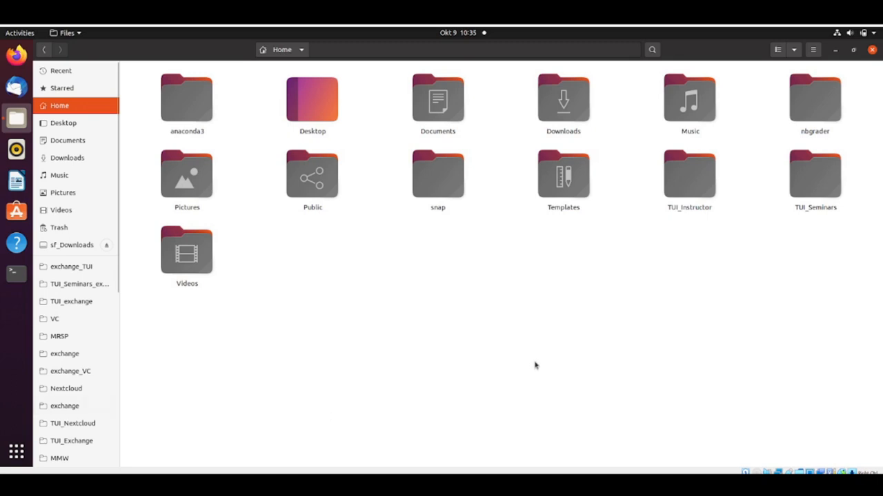
{"action": "mouse_move", "coordinate": [572, 350]}
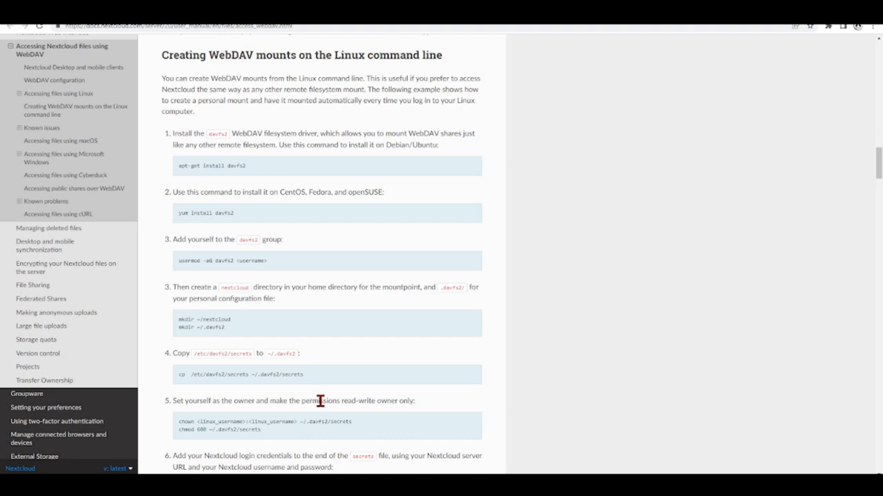
{"action": "mouse_move", "coordinate": [222, 364]}
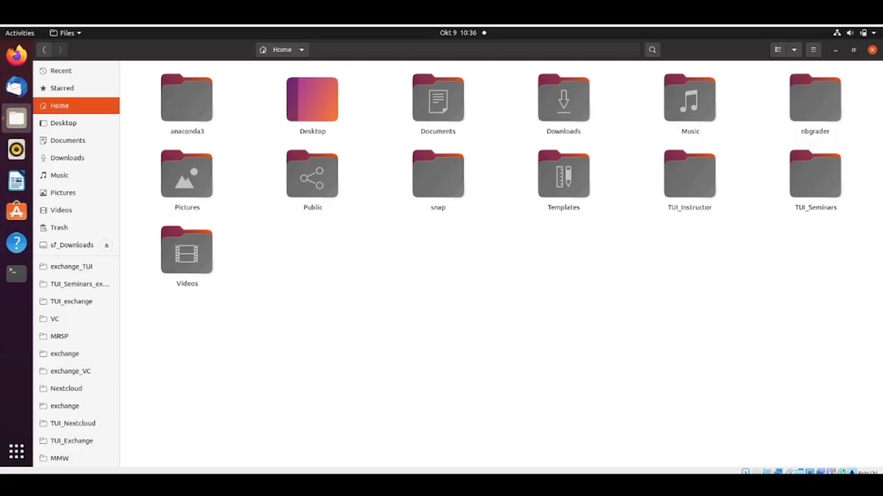
{"action": "mouse_move", "coordinate": [260, 373]}
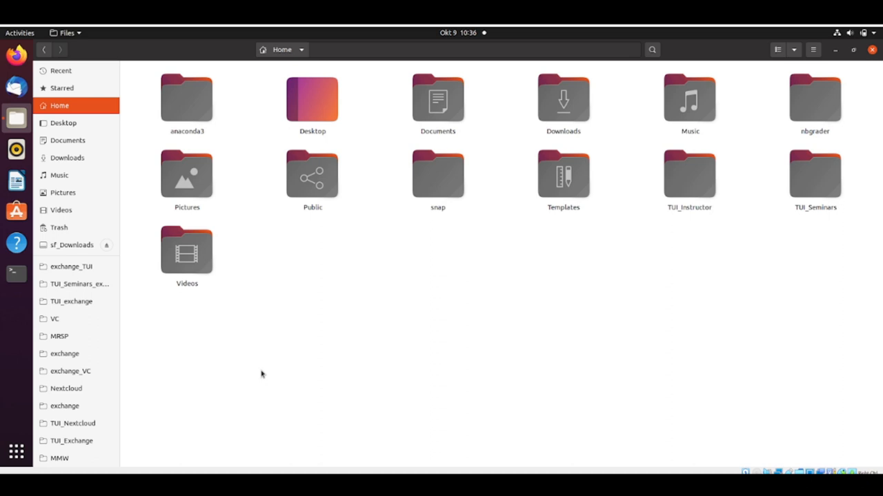
{"action": "mouse_move", "coordinate": [376, 308]}
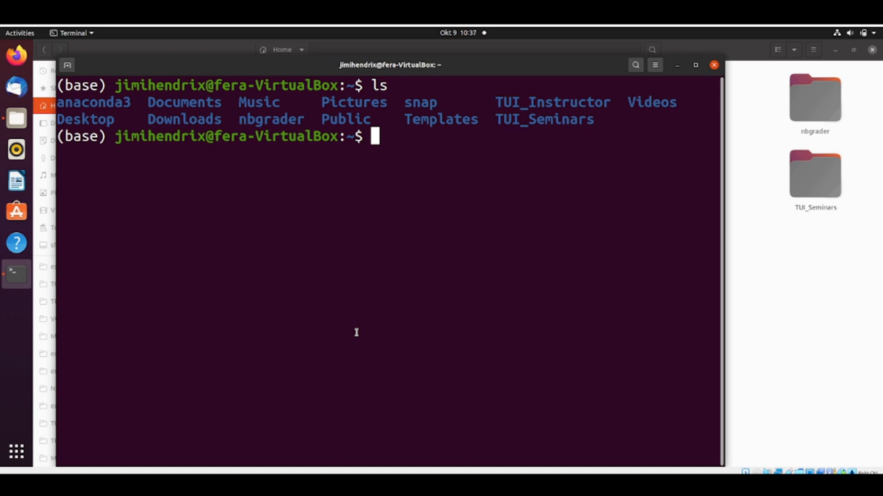
{"action": "mouse_move", "coordinate": [345, 320]}
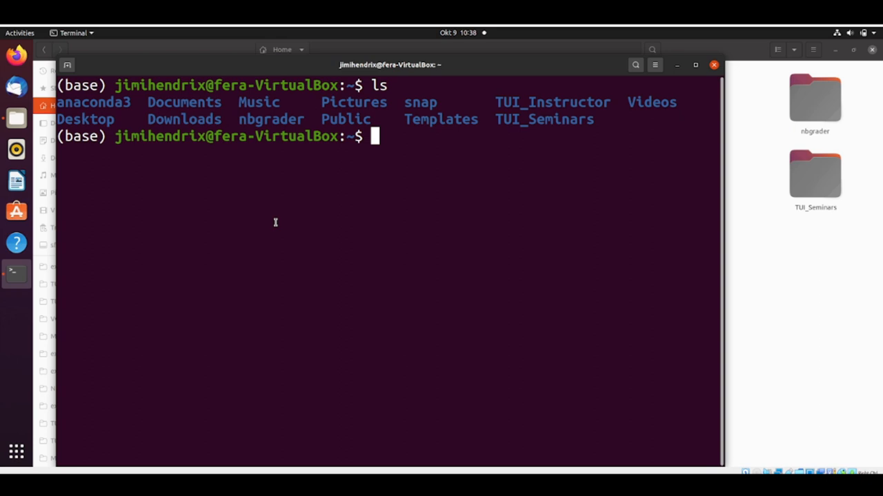
Step: Install davfs2 with sudo apt-get, which reports version 1.5.5 is already newest
{"action": "type", "text": "sudo apt-get install davfs2"}
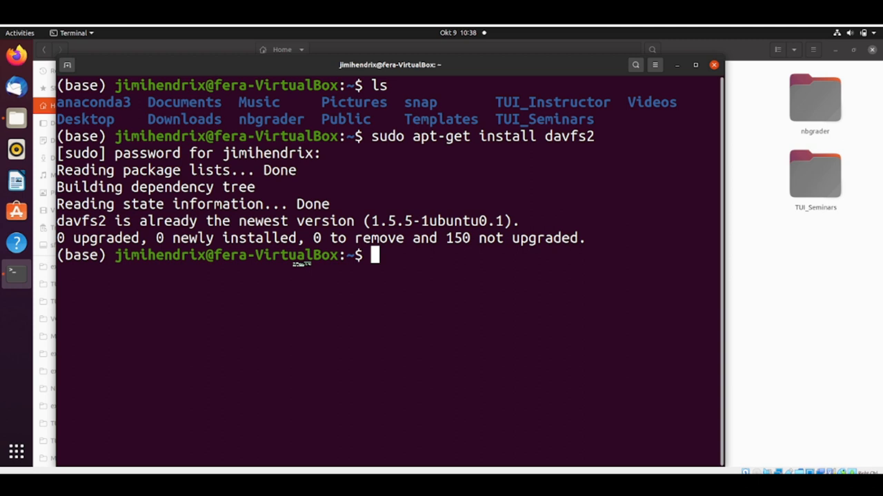
Step: Add the user account to the davfs2 group with sudo usermod -aG
{"action": "type", "text": "sudo"}
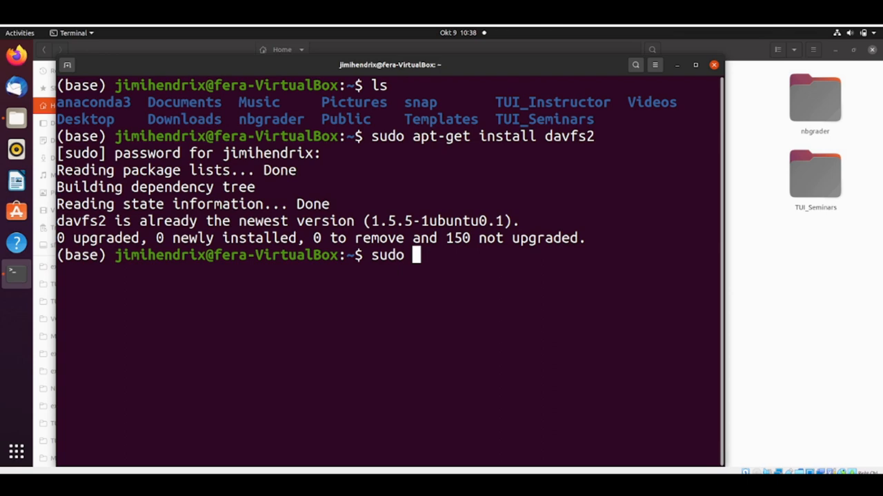
{"action": "type", "text": "usermod -aG davfs2 <username>"}
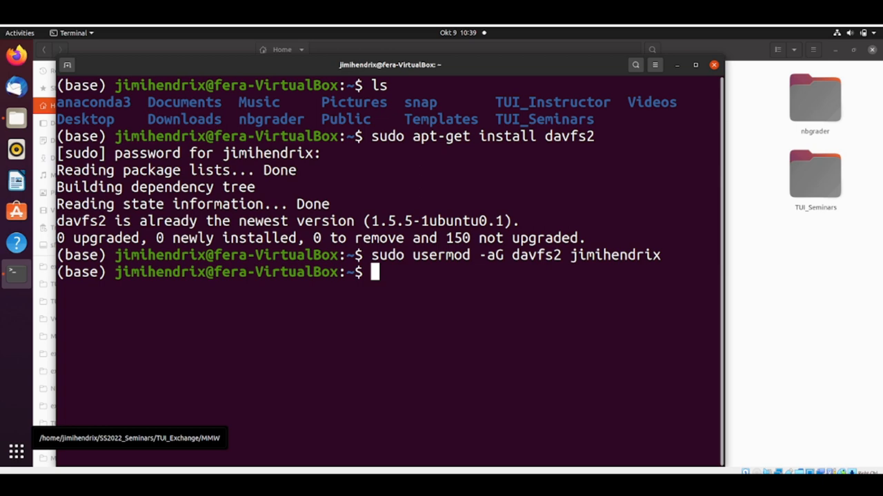
Step: Create the ~/nextcloud folder with mkdir
{"action": "type", "text": "mkdir ~/nextcloud"}
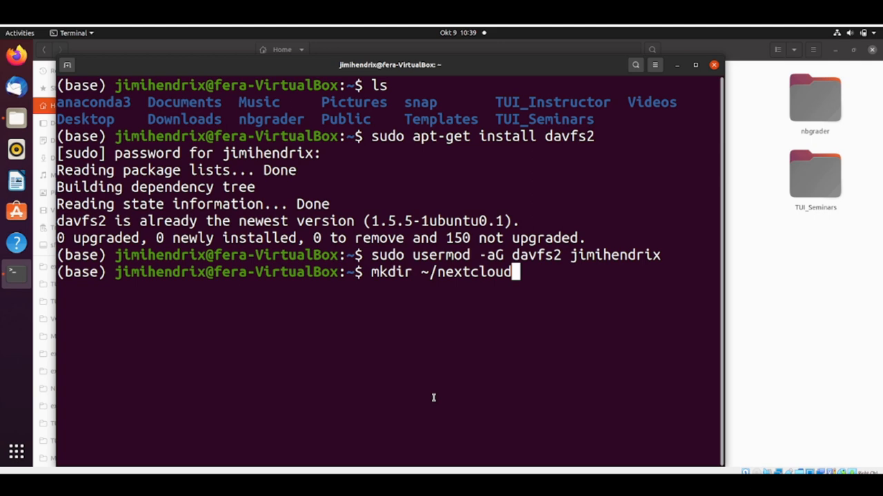
{"action": "key", "text": "Return"}
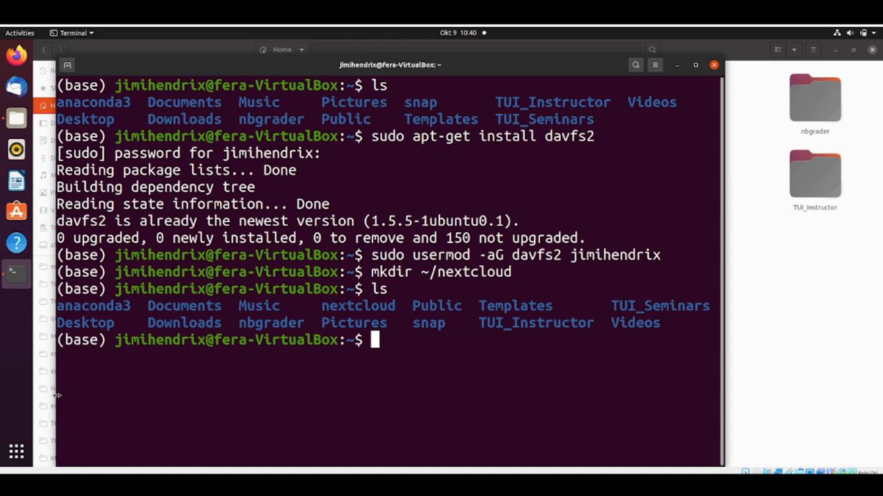
{"action": "mouse_move", "coordinate": [268, 418]}
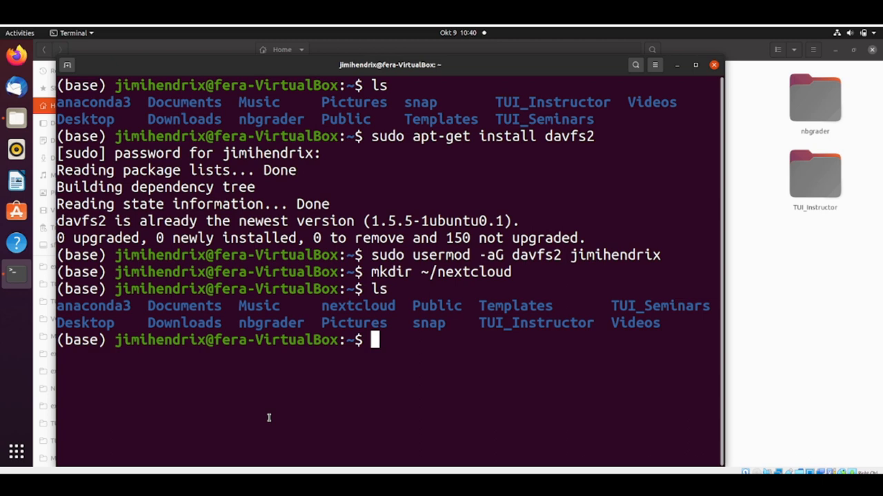
{"action": "mouse_move", "coordinate": [304, 454]}
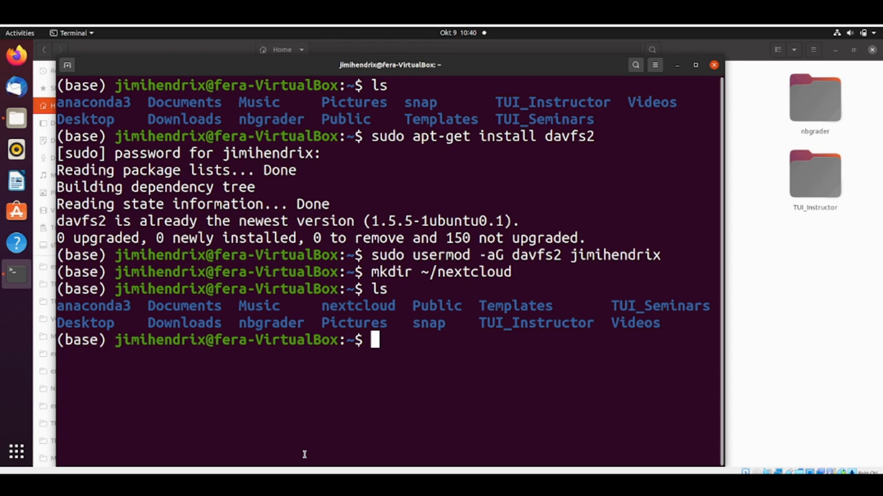
{"action": "type", "text": "mkdir ~/.davfs2"}
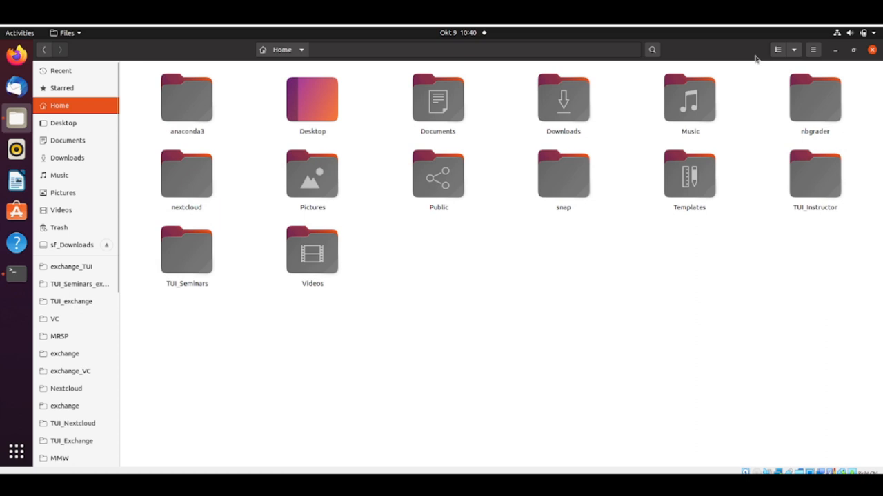
Step: Show hidden files in the Files home folder to reveal nextcloud and .davfs2
{"action": "key", "text": "ctrl+h"}
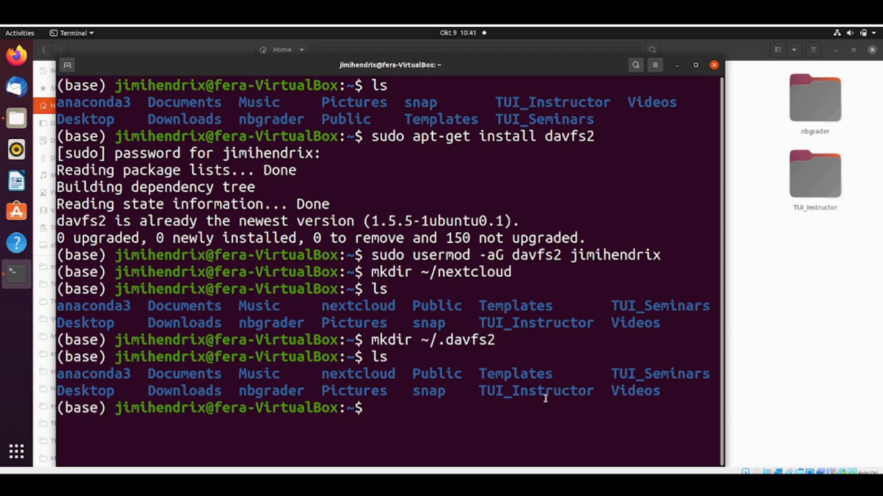
{"action": "mouse_move", "coordinate": [374, 408]}
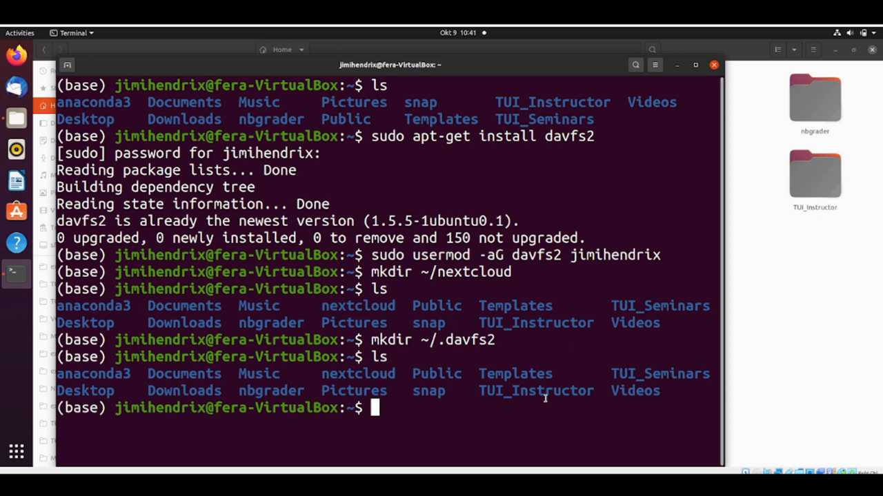
{"action": "mouse_move", "coordinate": [16, 451]}
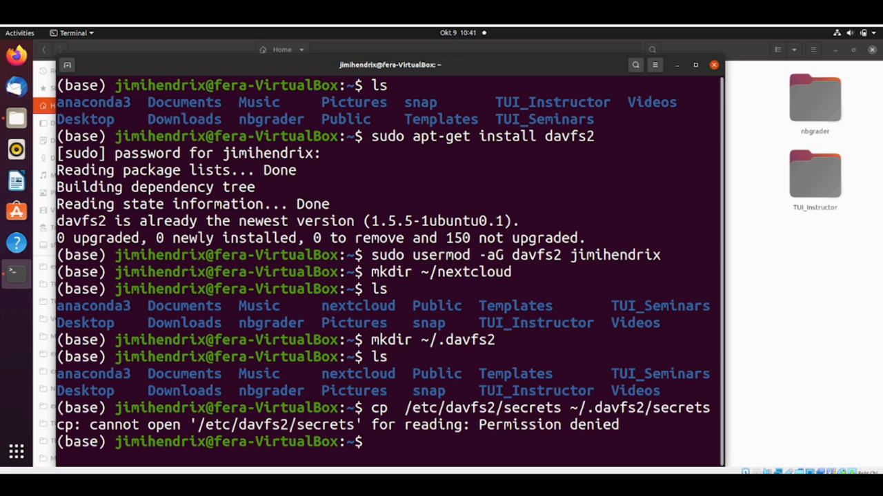
Step: Copy /etc/davfs2/secrets to ~/.davfs2/secrets with sudo
{"action": "type", "text": "sudo cp  /etc/davfs2/secrets ~/.davfs2/secrets"}
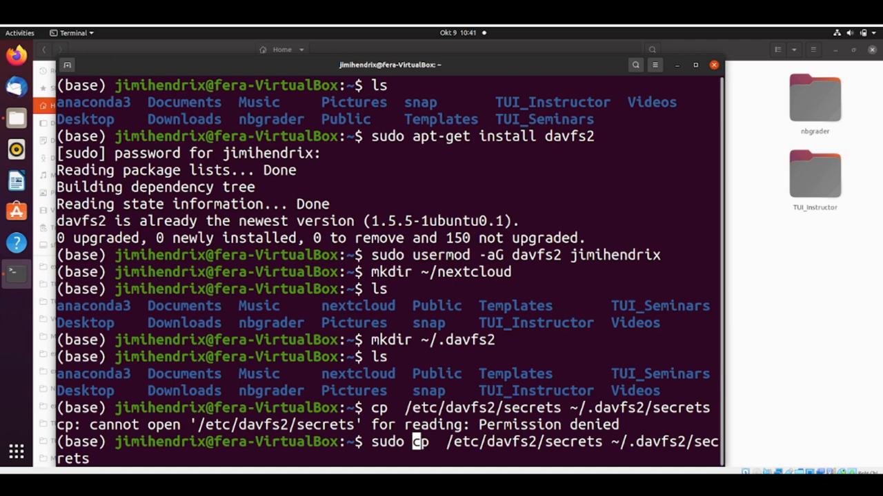
{"action": "key", "text": "Return"}
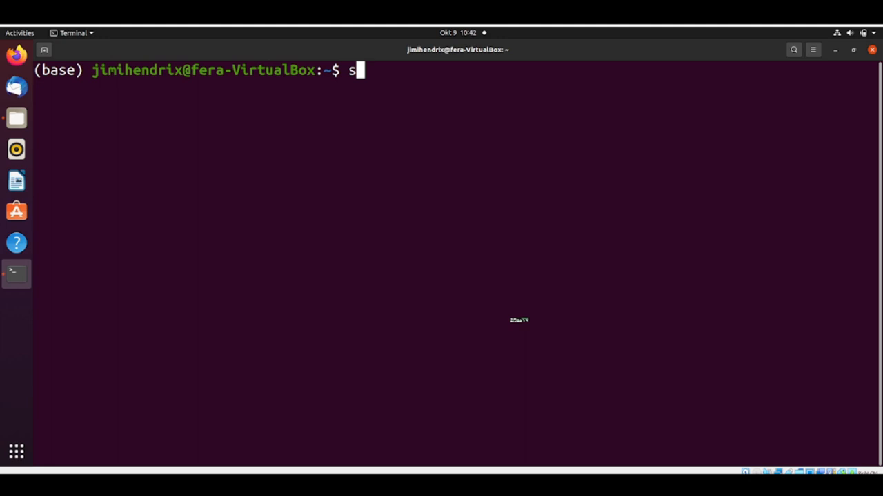
Step: Make jimihendrix:jimihendrix the owner of ~/.davfs2/secrets with chown
{"action": "type", "text": "udo chown <linux_username>:<linux_username> ~/.davfs2/secrets"}
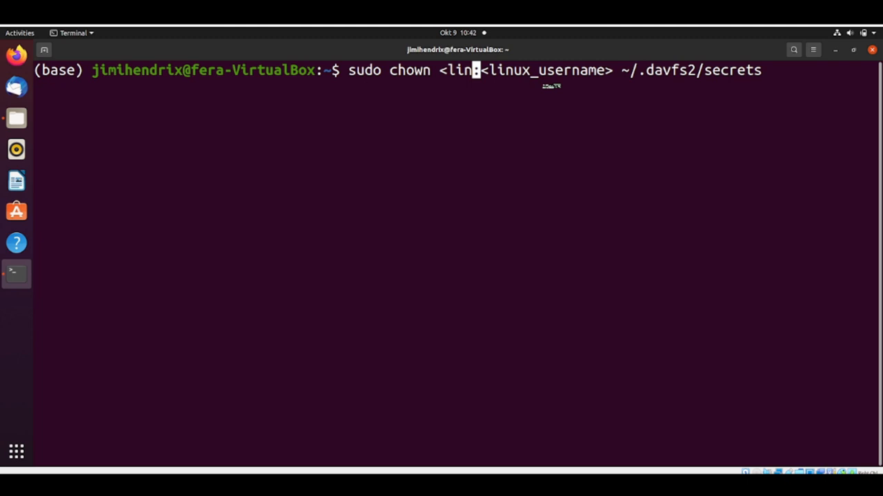
{"action": "type", "text": "jimihendrix"}
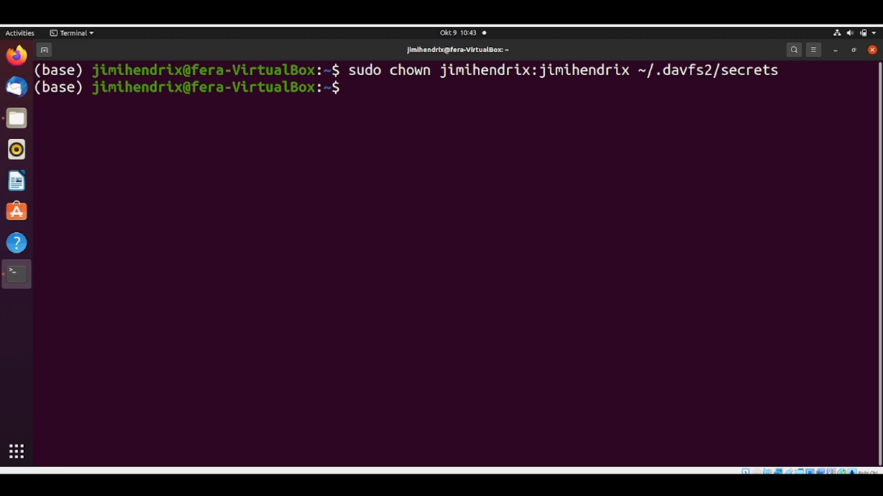
Step: Paste the sudo chmod 600 ~/.davfs2/secrets command into the prompt
{"action": "right_click", "coordinate": [427, 252]}
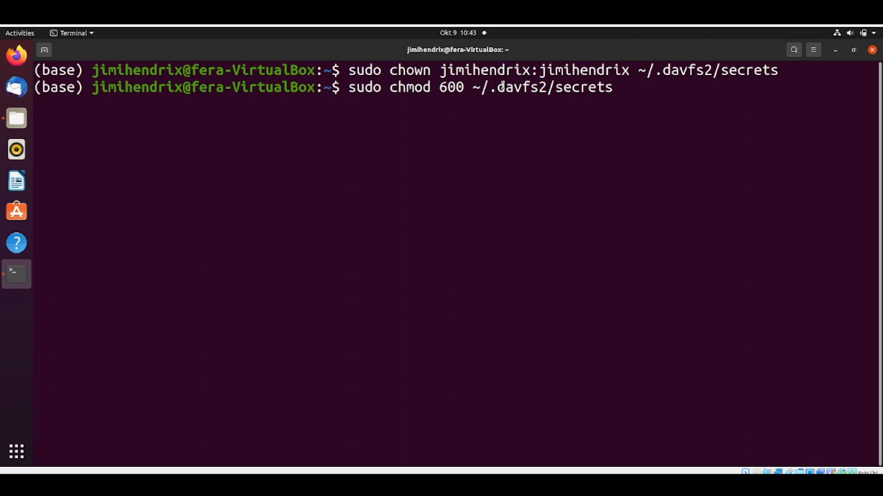
{"action": "mouse_move", "coordinate": [475, 219]}
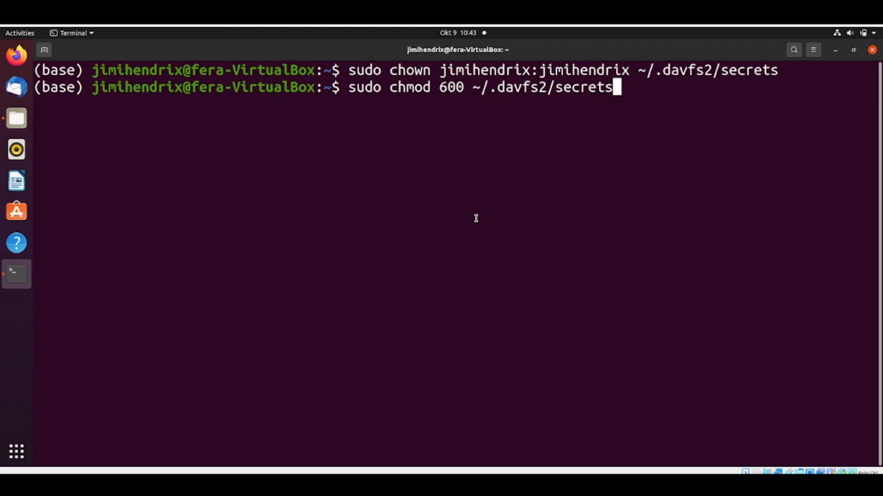
{"action": "mouse_move", "coordinate": [448, 138]}
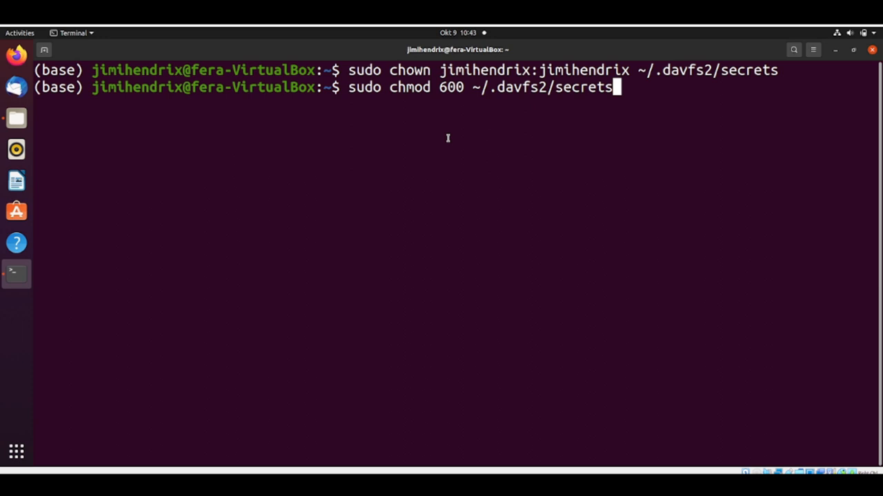
{"action": "mouse_move", "coordinate": [445, 95]}
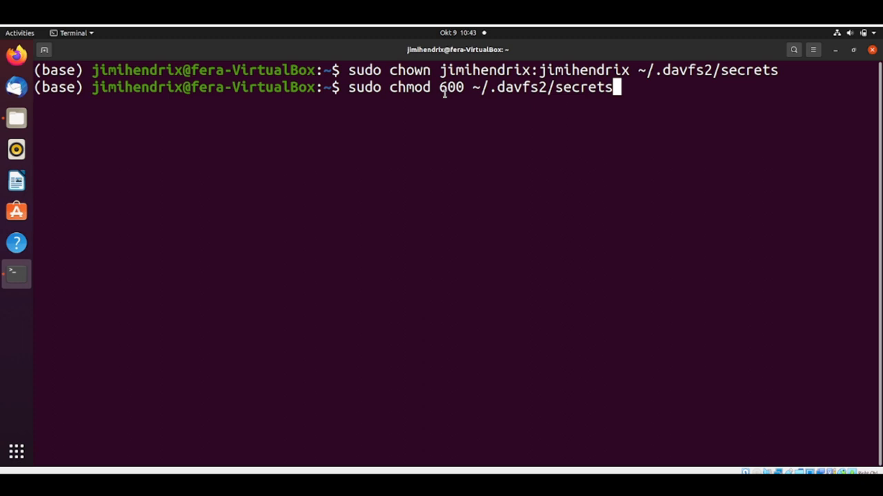
{"action": "mouse_move", "coordinate": [539, 296]}
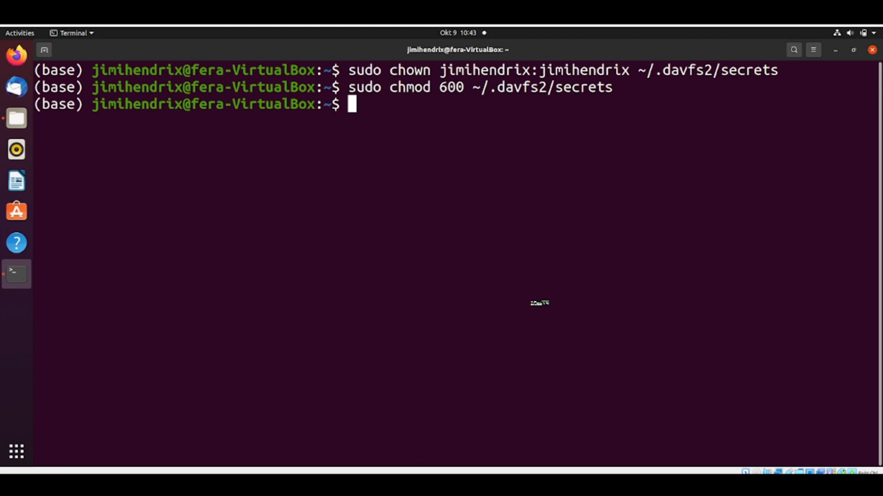
{"action": "mouse_move", "coordinate": [17, 181]}
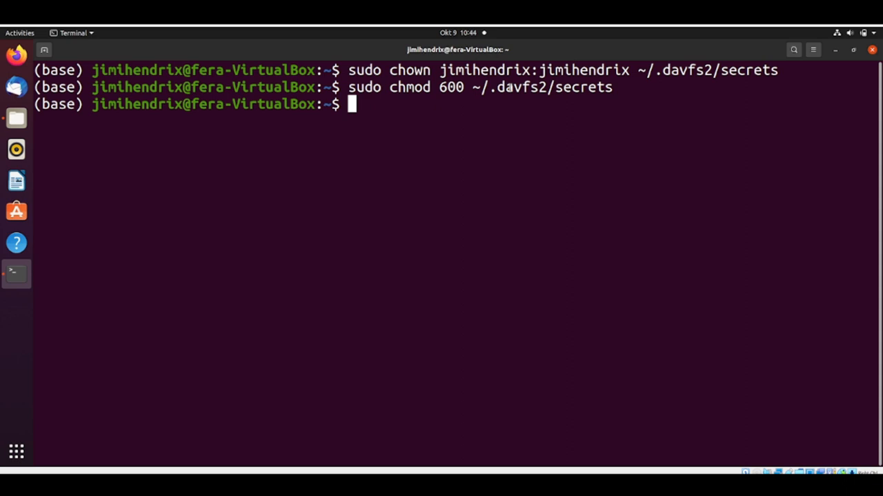
{"action": "mouse_move", "coordinate": [485, 246]}
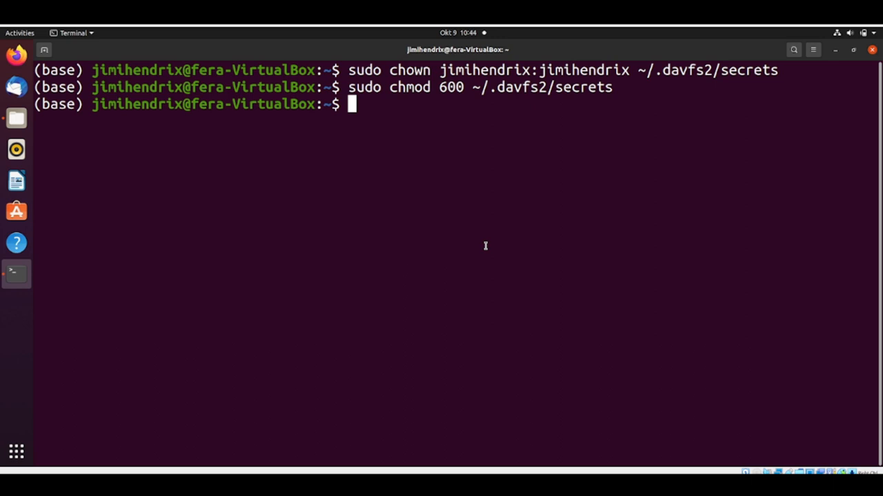
Step: Open ~/.davfs2/secrets in nano with sudo, reusing the copied file path
{"action": "type", "text": "sudo nano"}
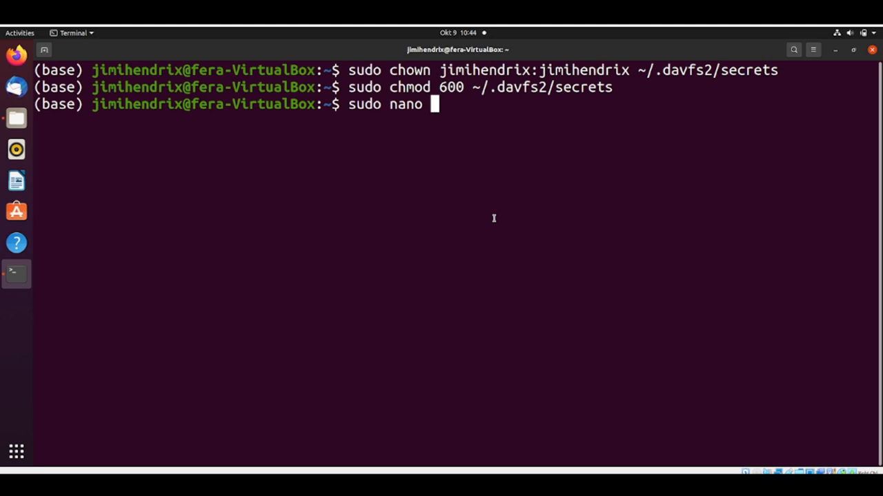
{"action": "double_click", "coordinate": [542, 87]}
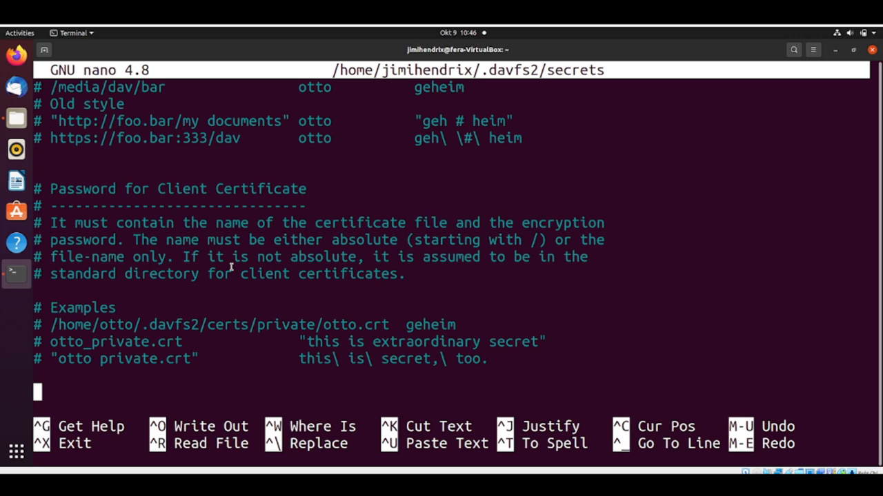
Step: Type /home/jimihendrix/nextcloud as a new entry in the secrets file
{"action": "type", "text": "/"}
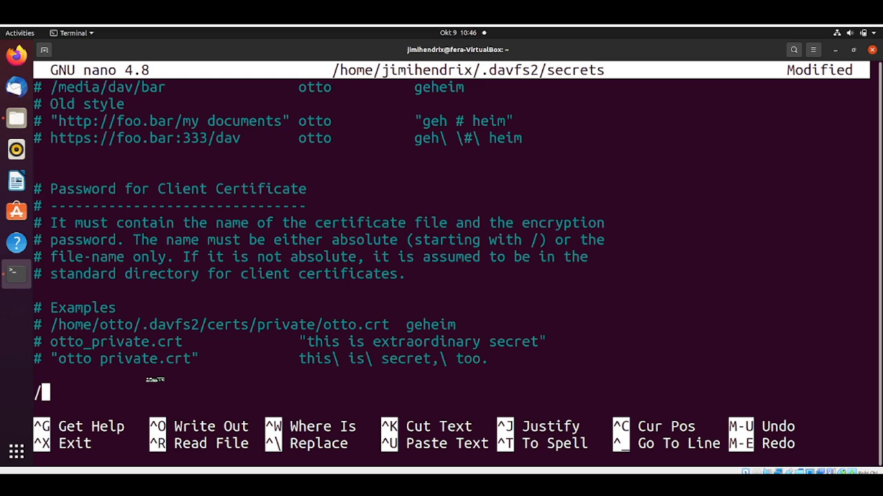
{"action": "type", "text": "home/jimihendrix/nextcloud"}
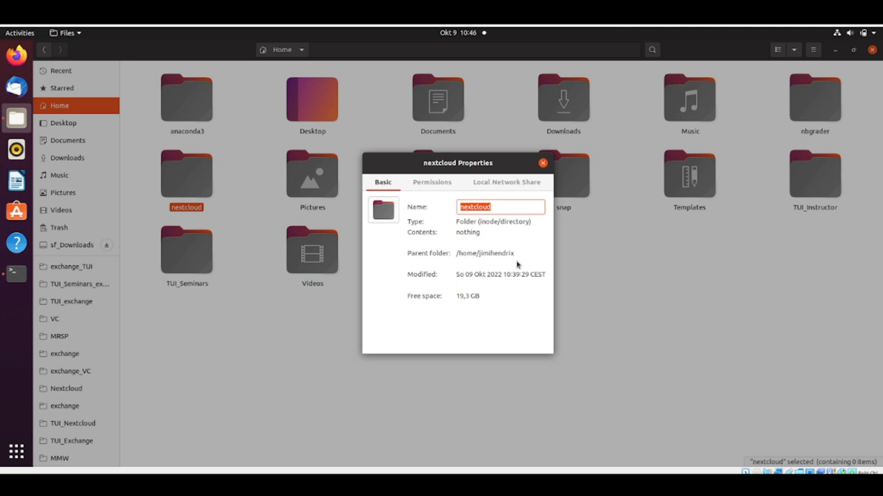
Step: View the nextcloud folder's Properties in Files to confirm its parent location
{"action": "left_click", "coordinate": [542, 163]}
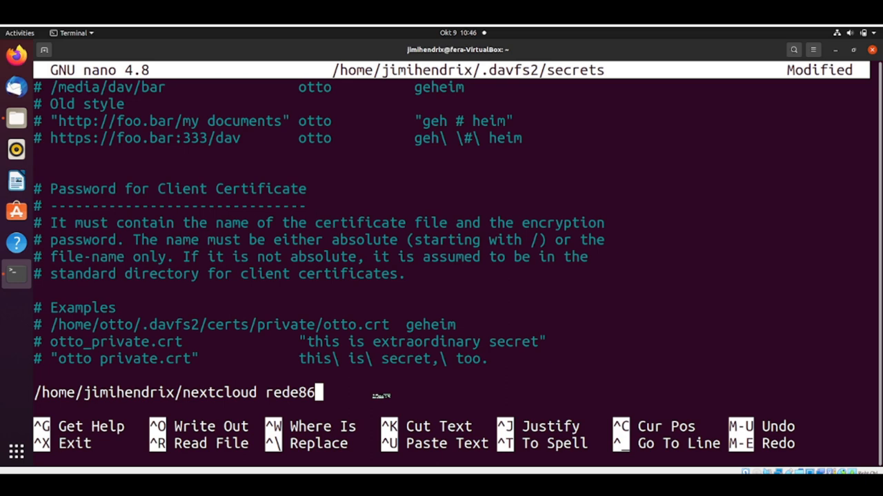
Step: Complete the username in the davfs2 secrets entry, then exit nano to the save prompt
{"action": "type", "text": "17"}
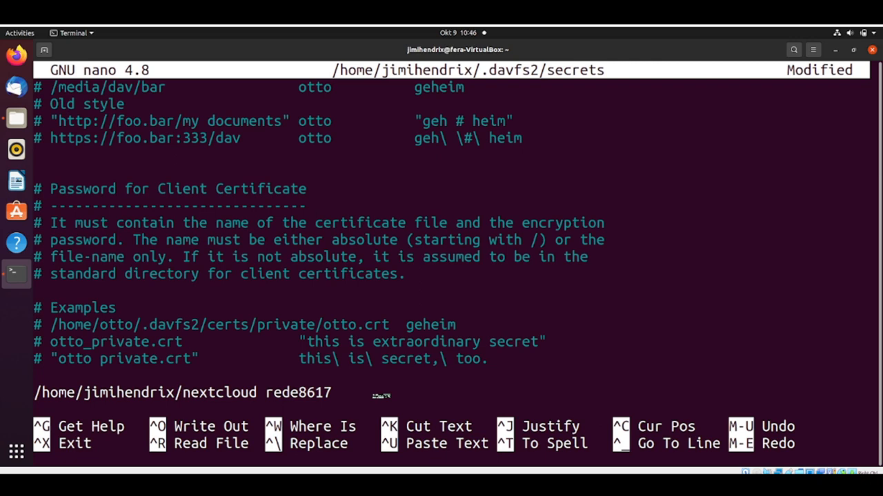
{"action": "key", "text": "ctrl+x"}
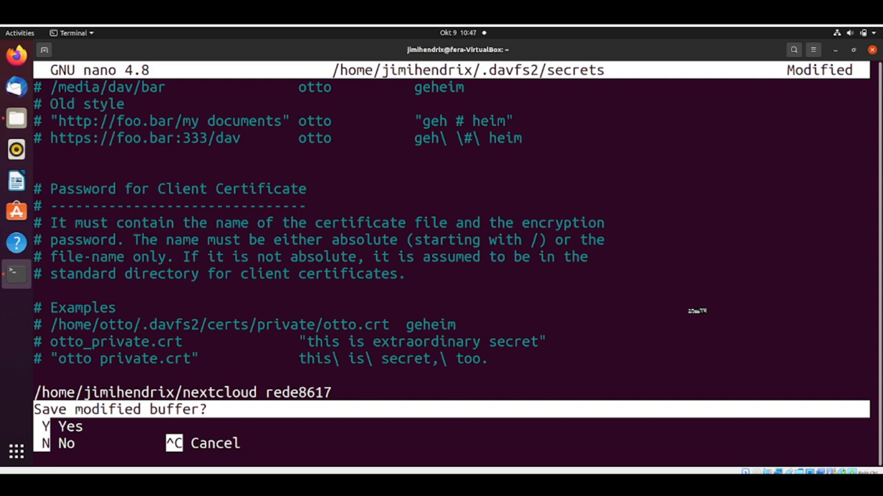
Step: Answer the save prompt for the secrets file and start typing 'ls /et' at the new prompt
{"action": "key", "text": "n"}
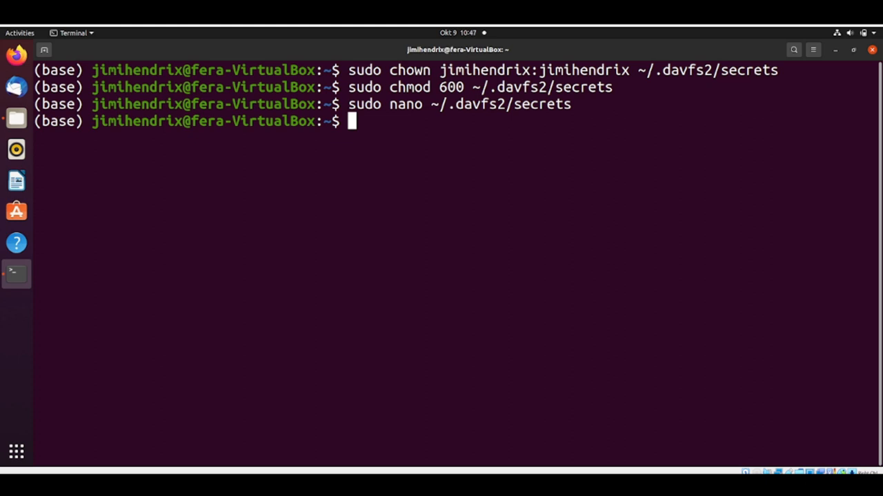
{"action": "type", "text": "ls /et"}
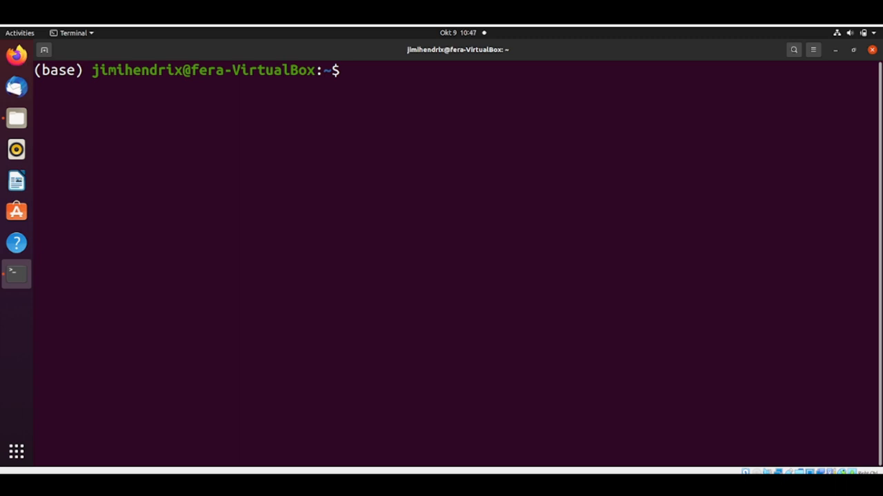
Step: Open /etc/fstab in nano with sudo
{"action": "type", "text": "sudo nano"}
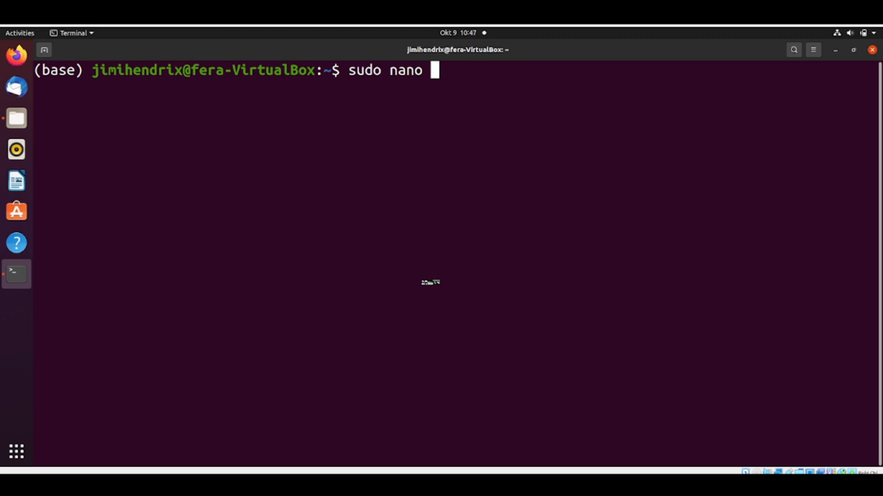
{"action": "type", "text": "/etc/fstab"}
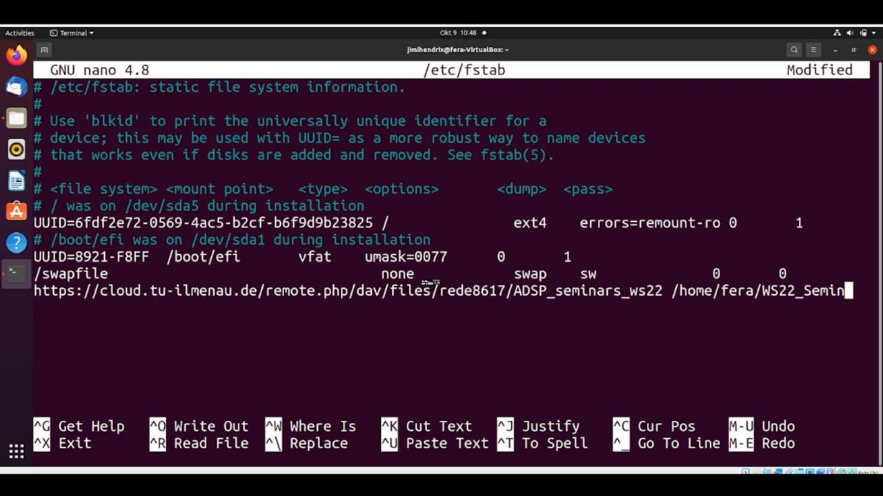
{"action": "key", "text": "ctrl+k"}
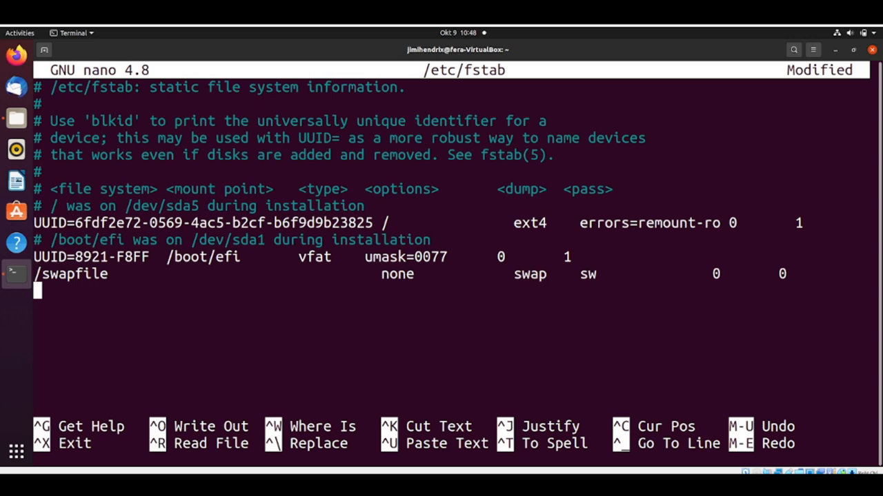
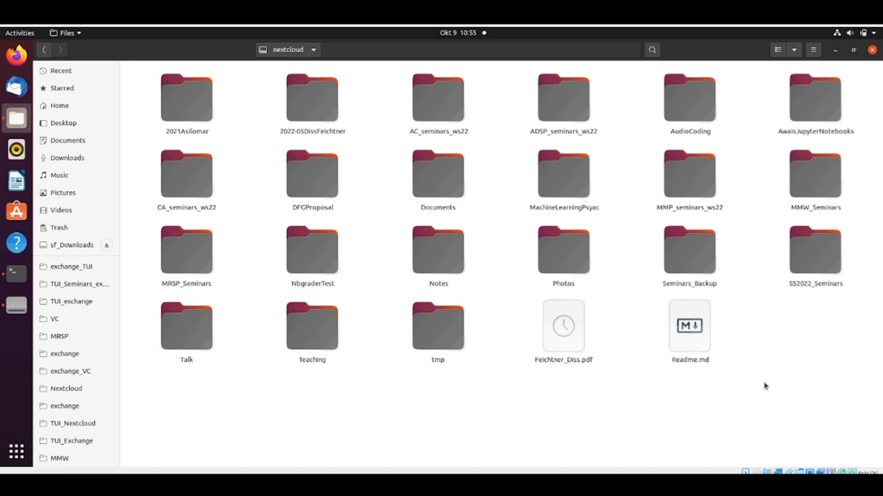
Step: Point the fstab entry at /nextcloud and change 'auto' to 'noauto'
{"action": "mouse_move", "coordinate": [711, 412]}
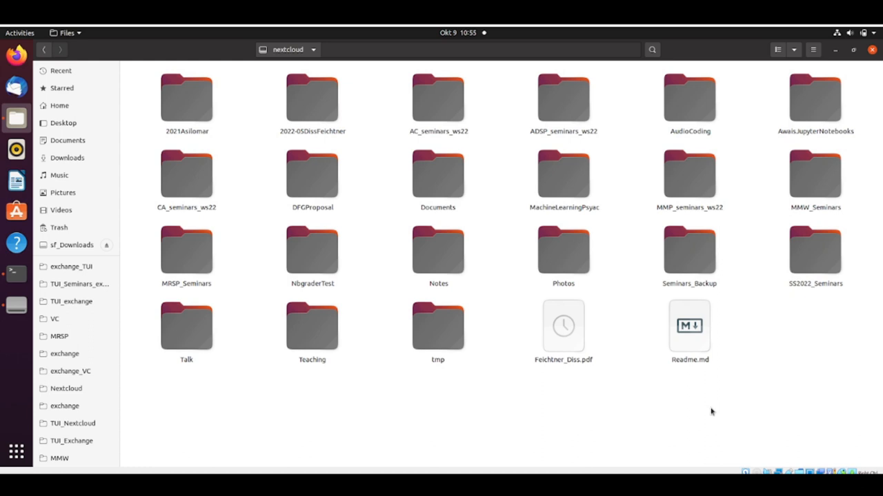
{"action": "mouse_move", "coordinate": [563, 99]}
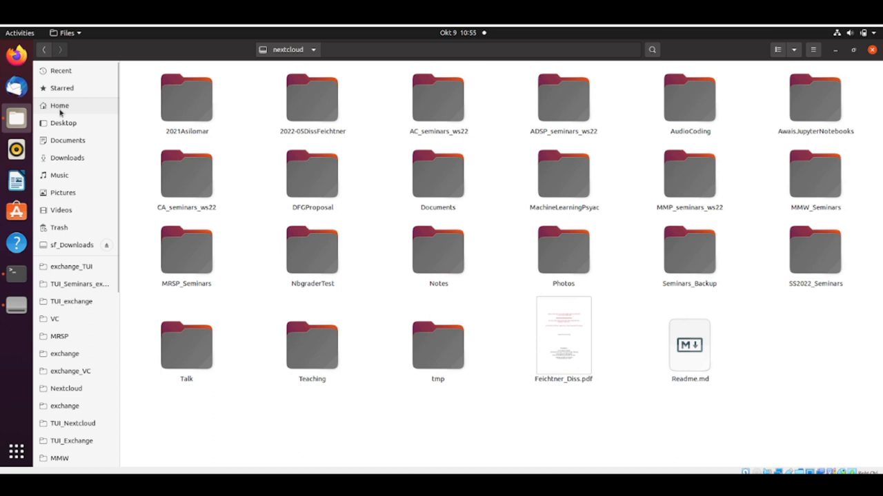
Step: Return to the Home folder, where nextcloud appears as a mount with 23 items
{"action": "left_click", "coordinate": [60, 105]}
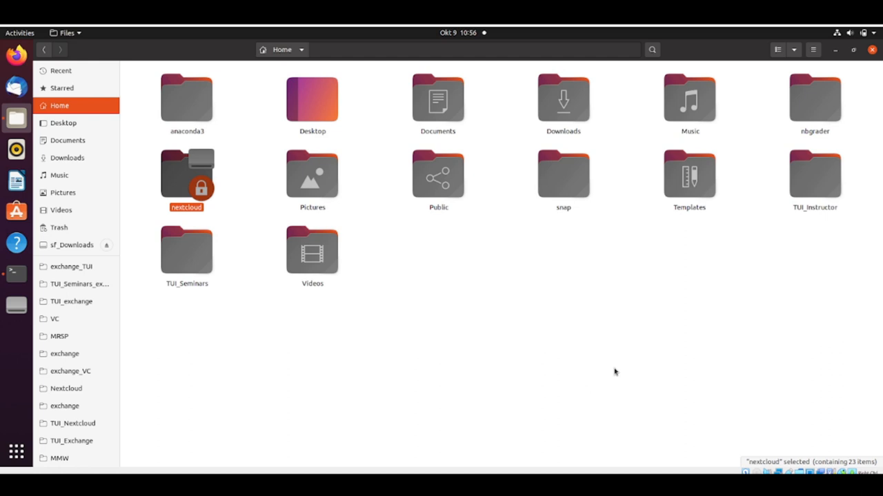